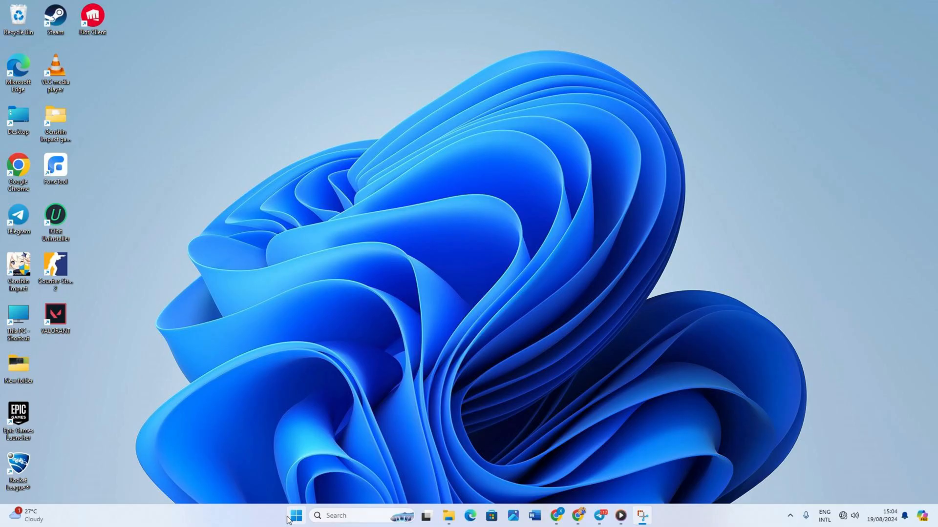
# Bring up the Start menu from the taskbar showing pinned apps and recommended files.
pyautogui.click(294, 515)
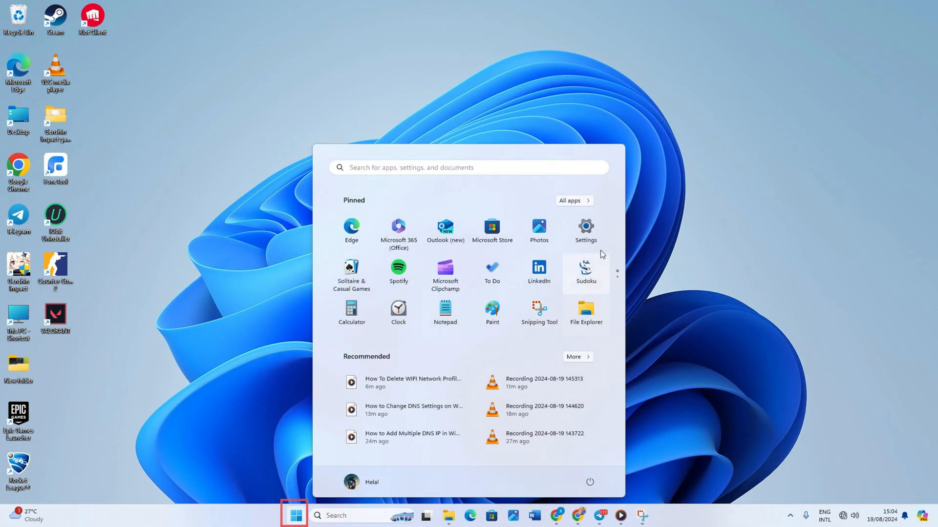
pyautogui.moveTo(585, 231)
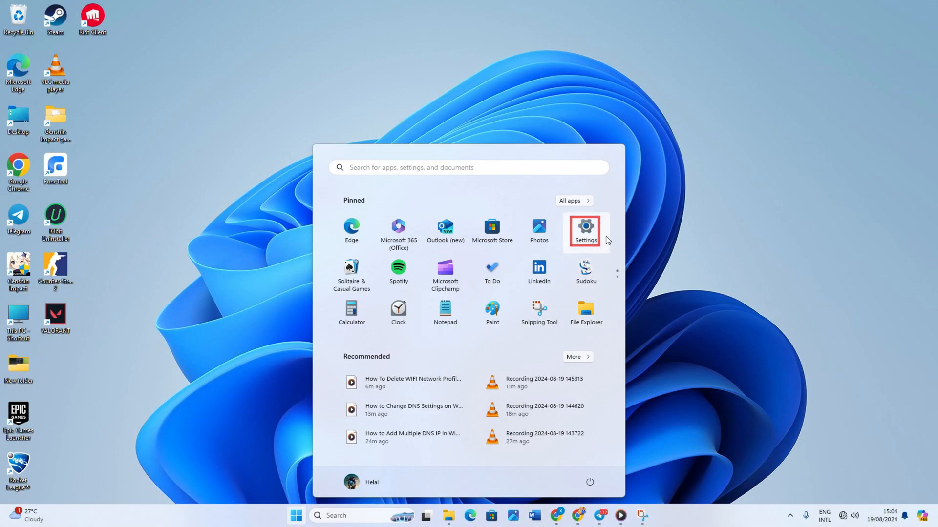
# Launch Settings from the Start menu and go to the Network & internet page.
pyautogui.click(584, 230)
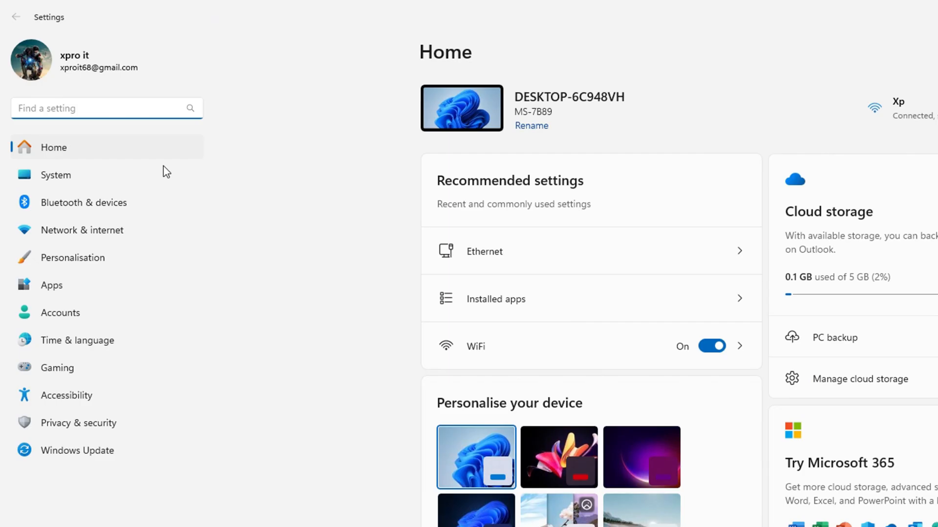
pyautogui.click(82, 231)
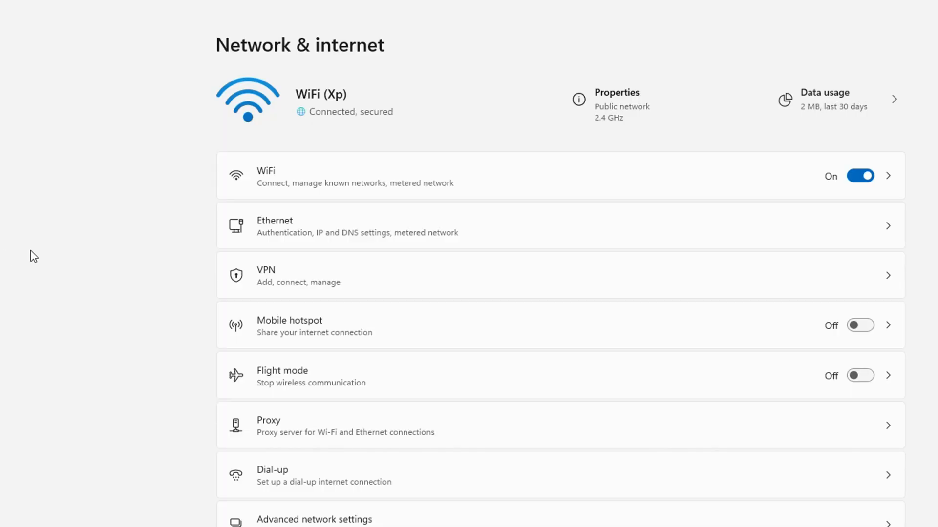
pyautogui.moveTo(628, 187)
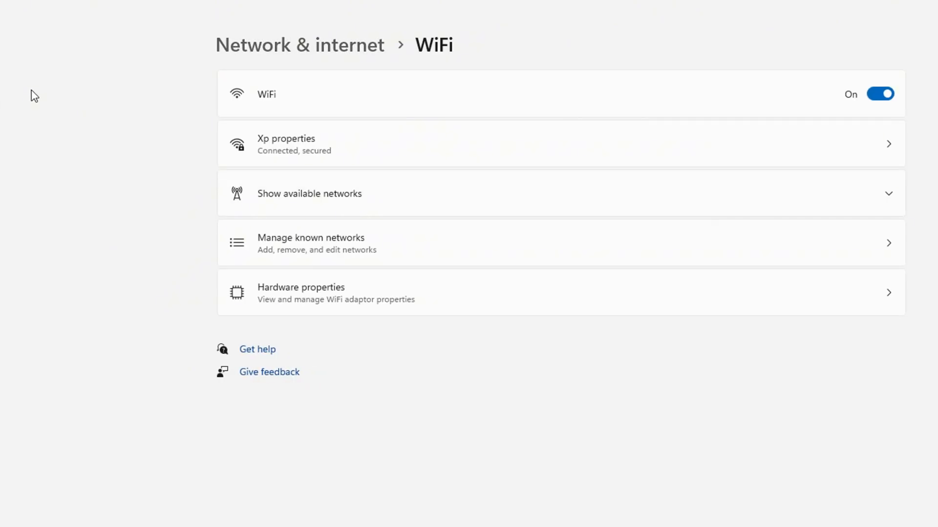
# Go to Advanced network settings listing the Ethernet and WiFi adapters.
pyautogui.click(11, 7)
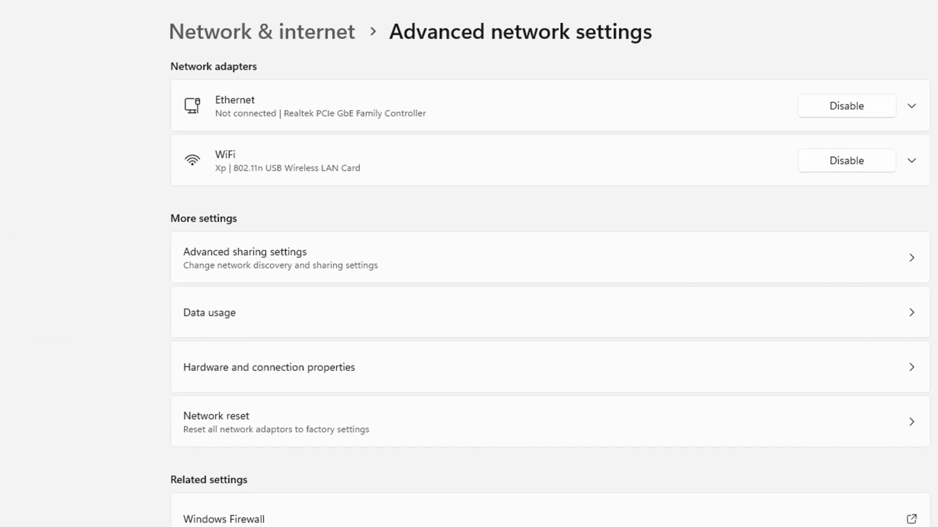
pyautogui.moveTo(148, 509)
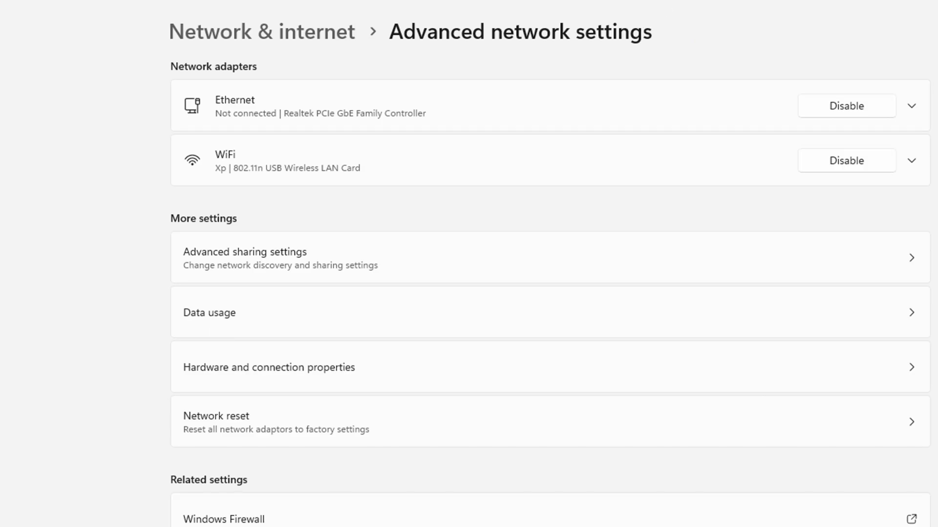
pyautogui.moveTo(283, 121)
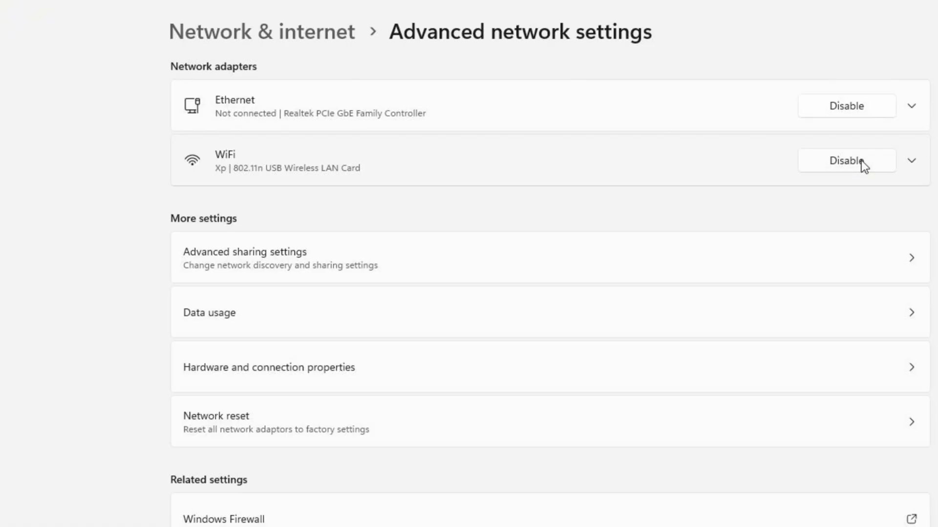
# Disable the WiFi adapter and then the Ethernet adapter so both show Enable buttons.
pyautogui.click(845, 160)
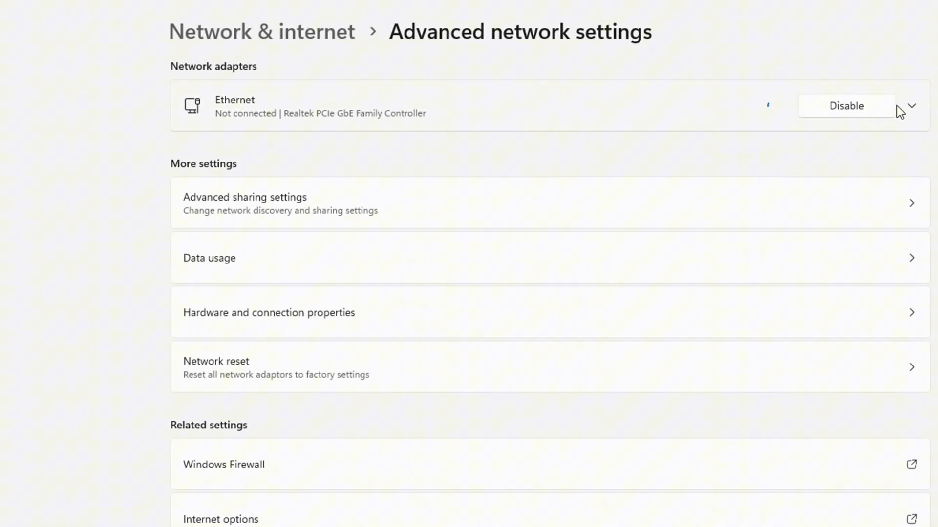
pyautogui.click(846, 106)
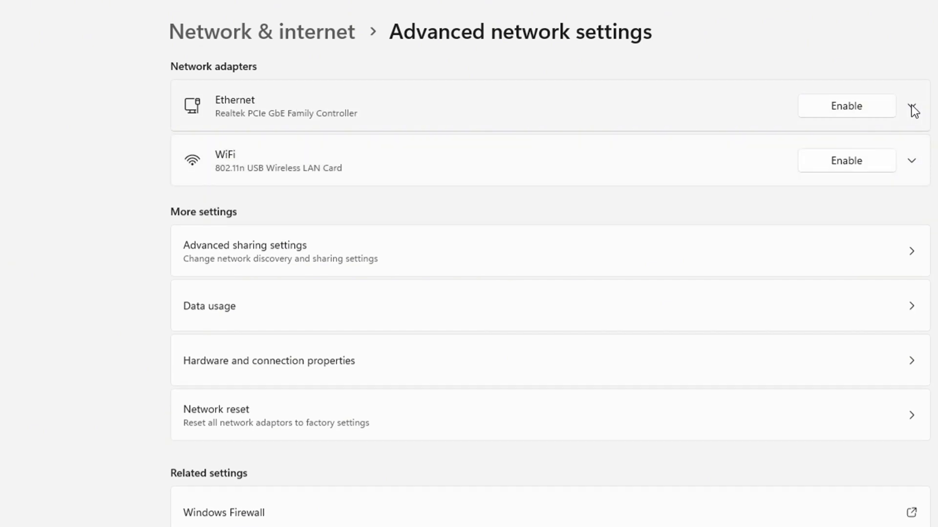